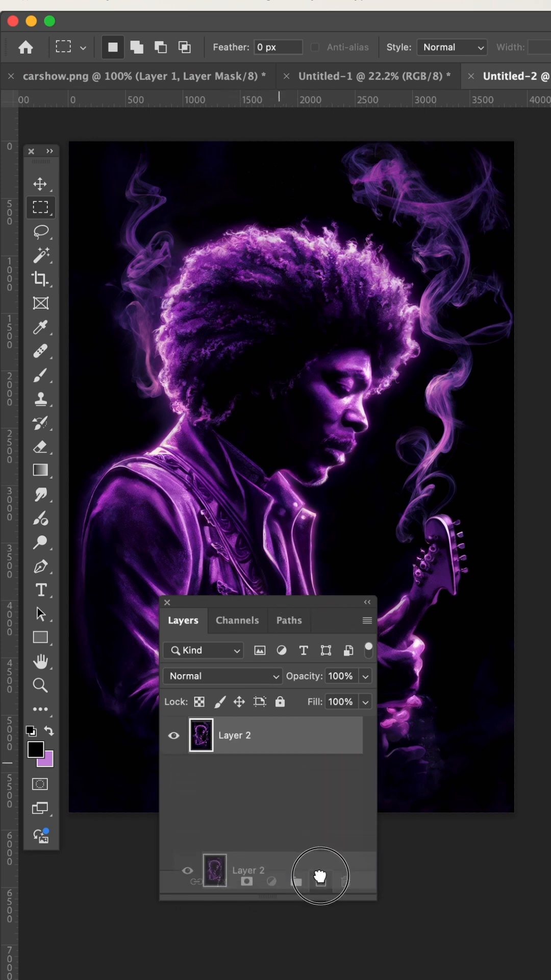
Step: Duplicate Layer 2 into a new document and convert the copy to Grayscale mode
{"action": "left_click", "coordinate": [320, 881]}
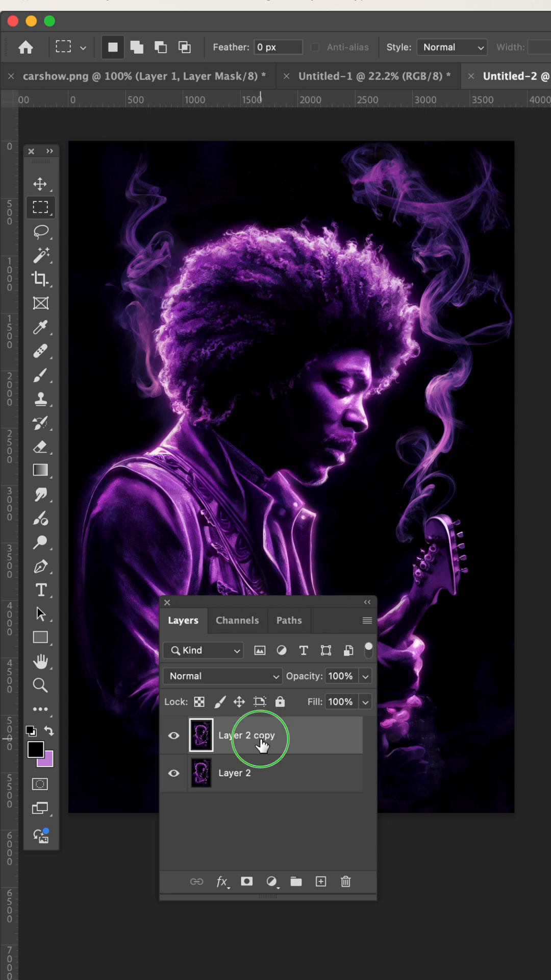
{"action": "right_click", "coordinate": [258, 737]}
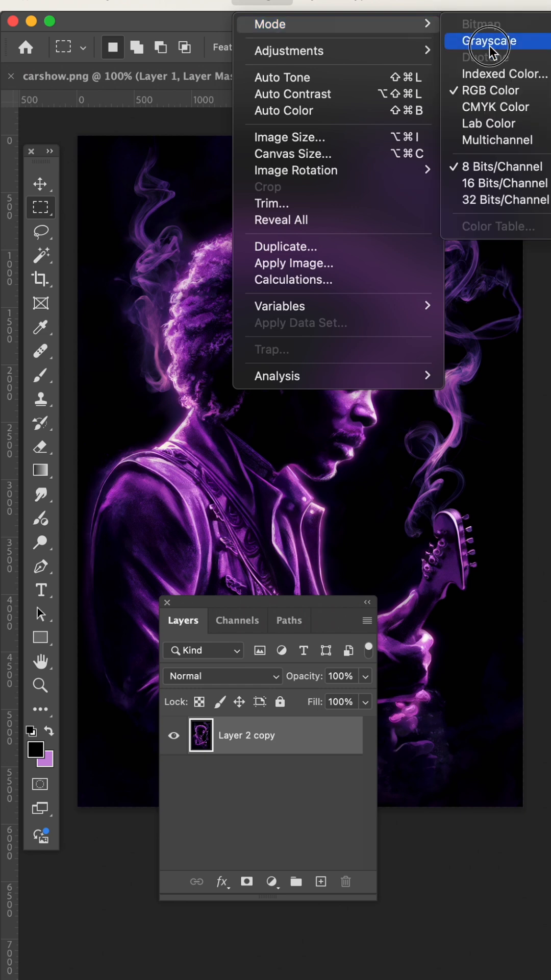
{"action": "left_click", "coordinate": [489, 39]}
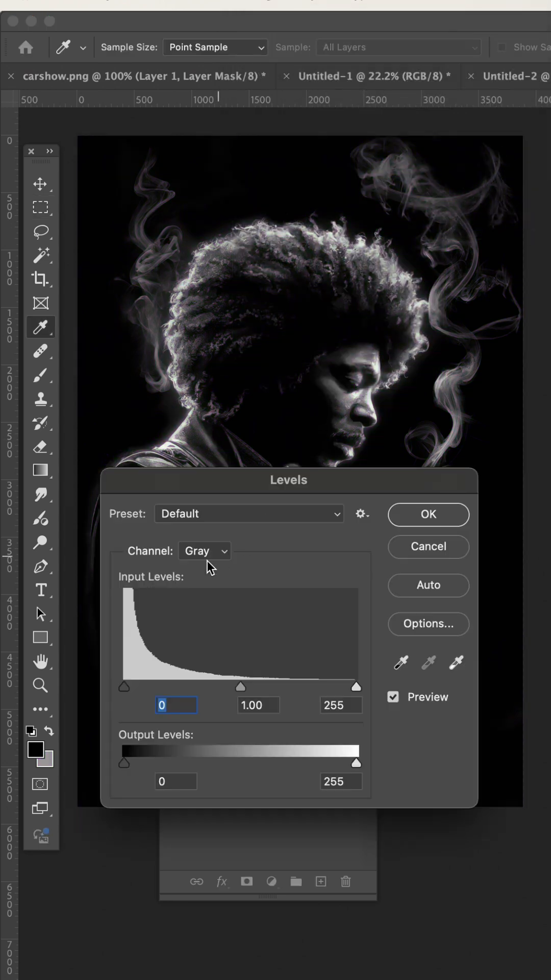
Step: Set Levels black input to 11 and white input to 61 for white outlines on black
{"action": "left_click_drag", "start_coordinate": [124, 687], "coordinate": [133, 691]}
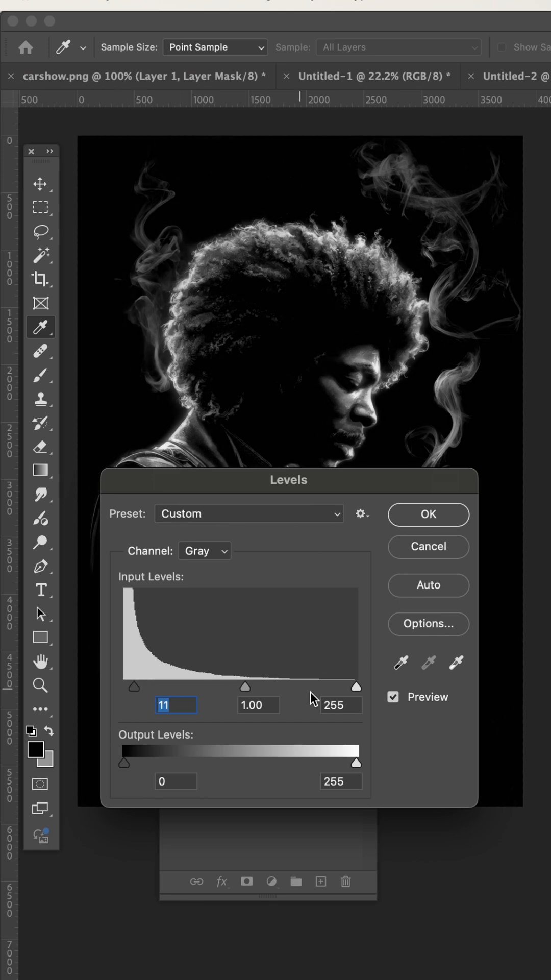
{"action": "left_click_drag", "start_coordinate": [356, 686], "coordinate": [197, 686]}
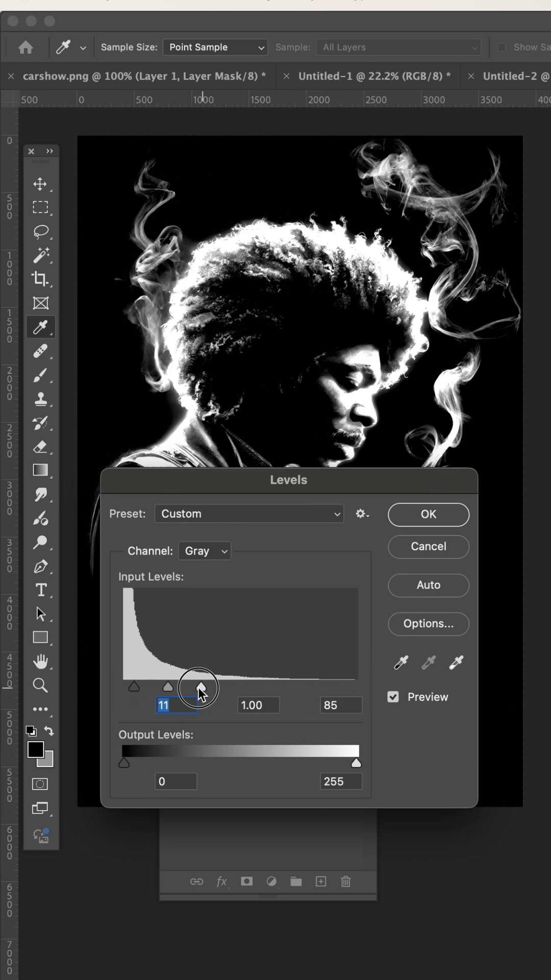
{"action": "left_click_drag", "start_coordinate": [199, 688], "coordinate": [180, 688]}
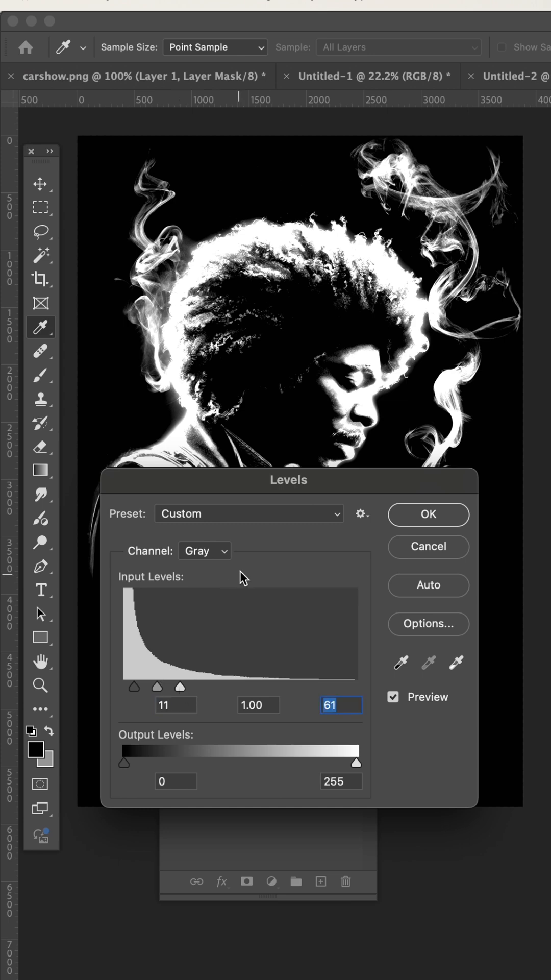
{"action": "left_click_drag", "start_coordinate": [288, 480], "coordinate": [336, 518]}
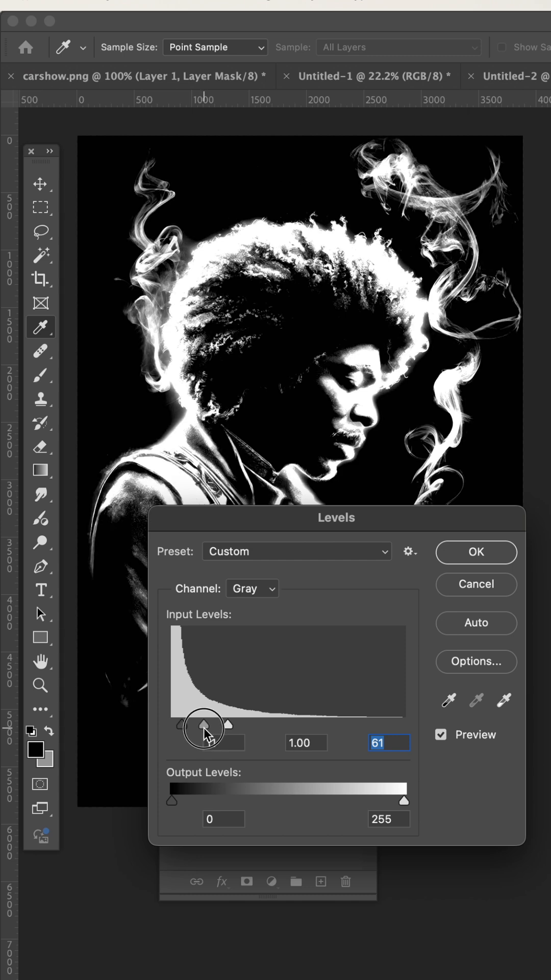
Step: Try the midtone slider, leave it at 1.00, and apply the Levels adjustment
{"action": "left_click_drag", "start_coordinate": [206, 728], "coordinate": [202, 727]}
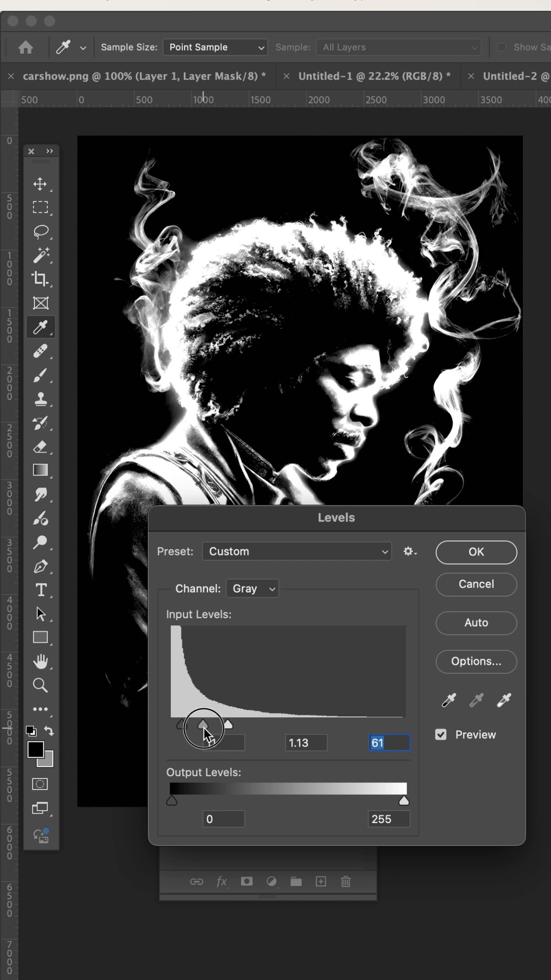
{"action": "left_click_drag", "start_coordinate": [200, 727], "coordinate": [202, 727]}
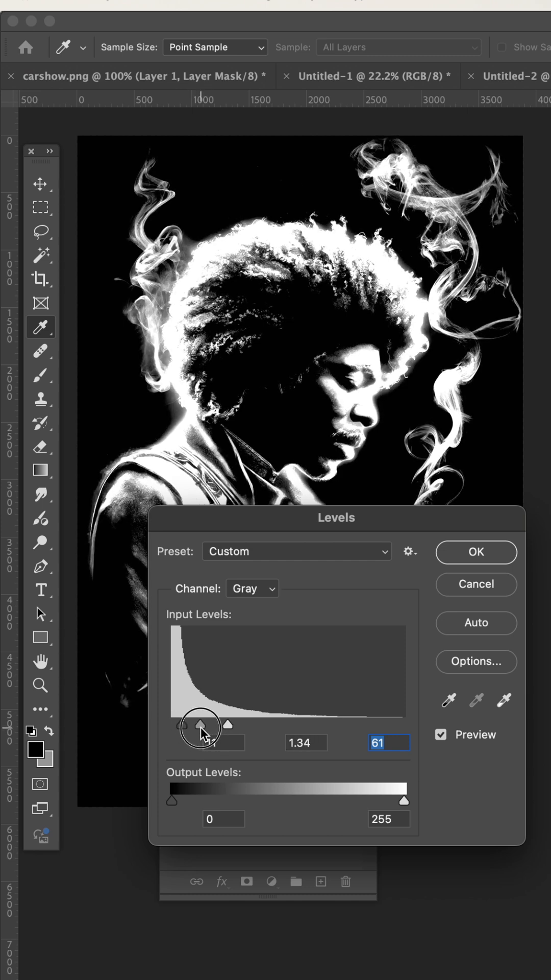
{"action": "left_click_drag", "start_coordinate": [199, 726], "coordinate": [207, 725]}
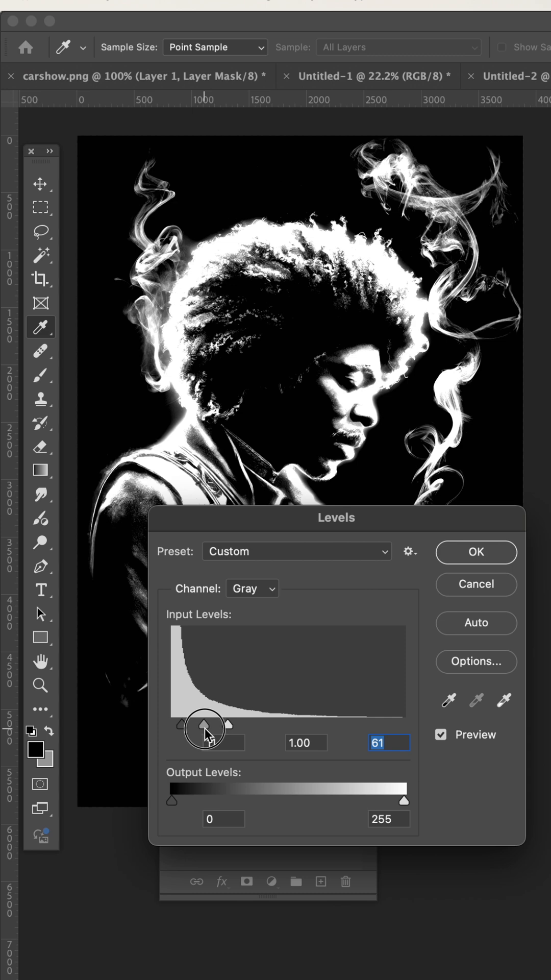
{"action": "left_click", "coordinate": [476, 552]}
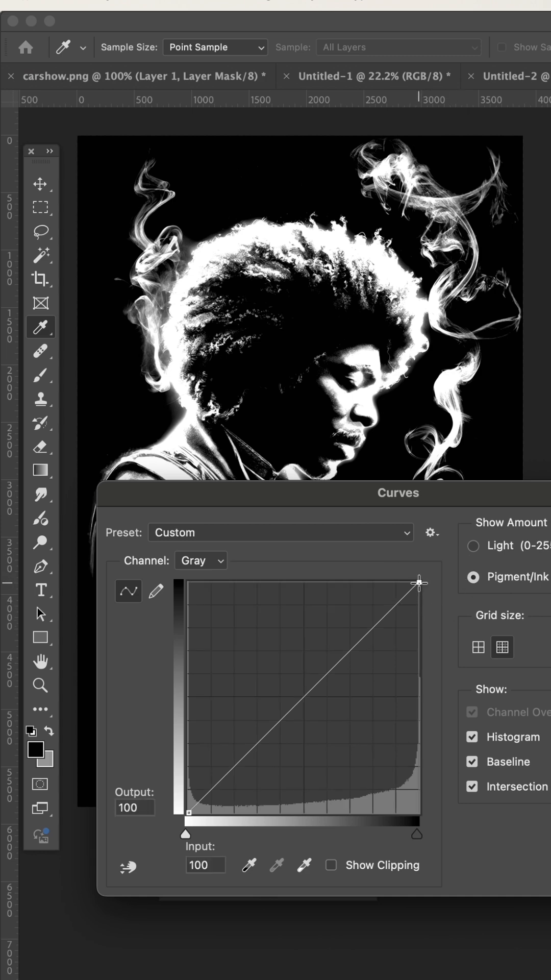
Step: Drag the Curves top-right highlight point left to about input 94
{"action": "left_click_drag", "start_coordinate": [418, 583], "coordinate": [401, 583]}
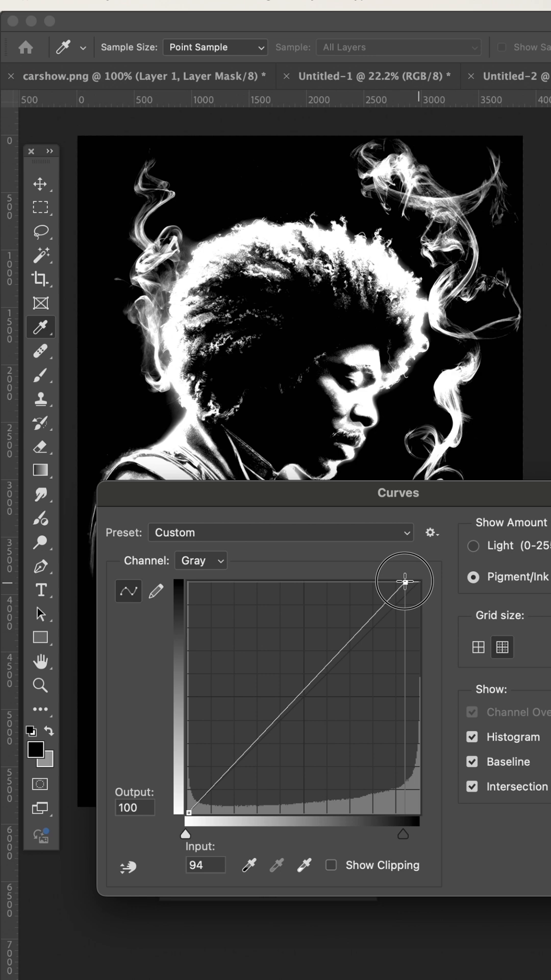
{"action": "left_click_drag", "start_coordinate": [406, 583], "coordinate": [406, 581]}
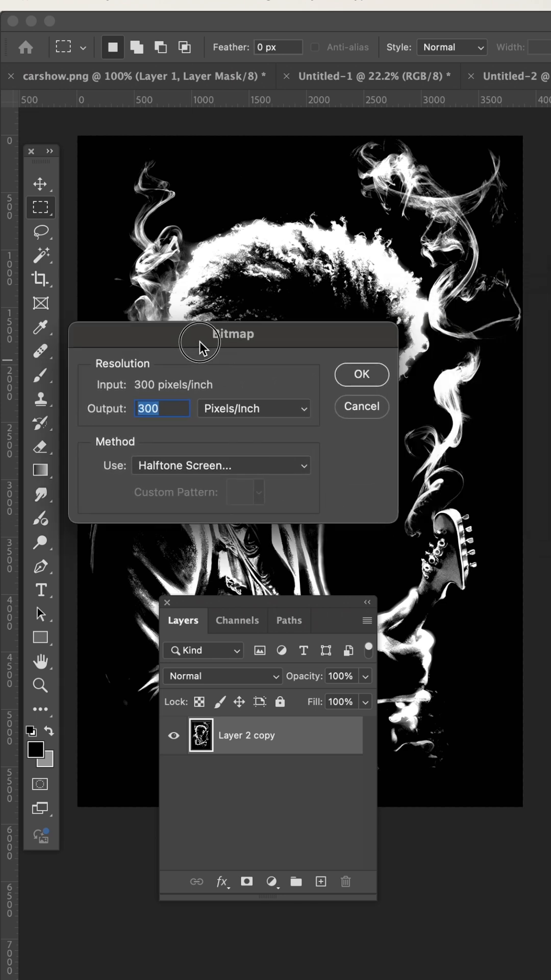
Step: Convert to 300 ppi Halftone Screen bitmap: Frequency 30, Angle 26, Shape Ellipse
{"action": "left_click_drag", "start_coordinate": [200, 341], "coordinate": [272, 341]}
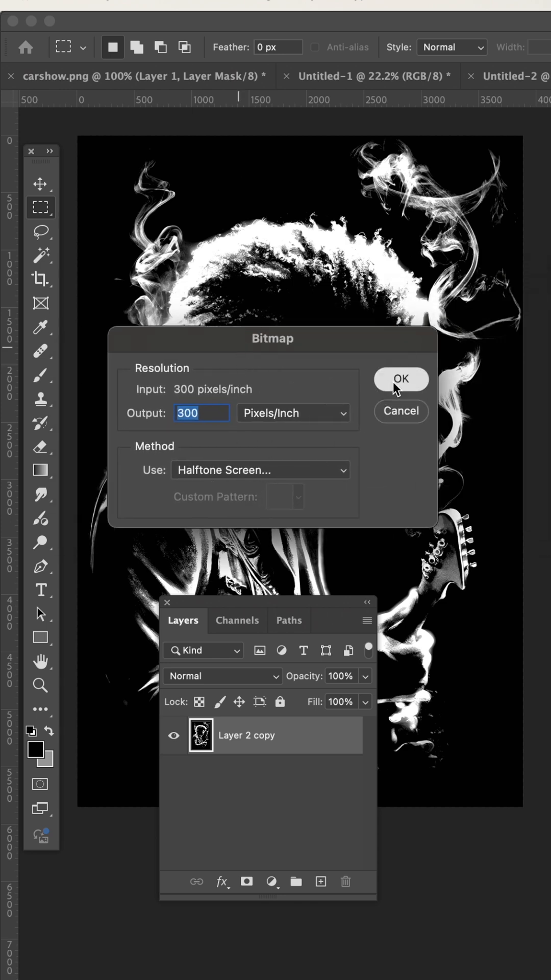
{"action": "left_click", "coordinate": [400, 379]}
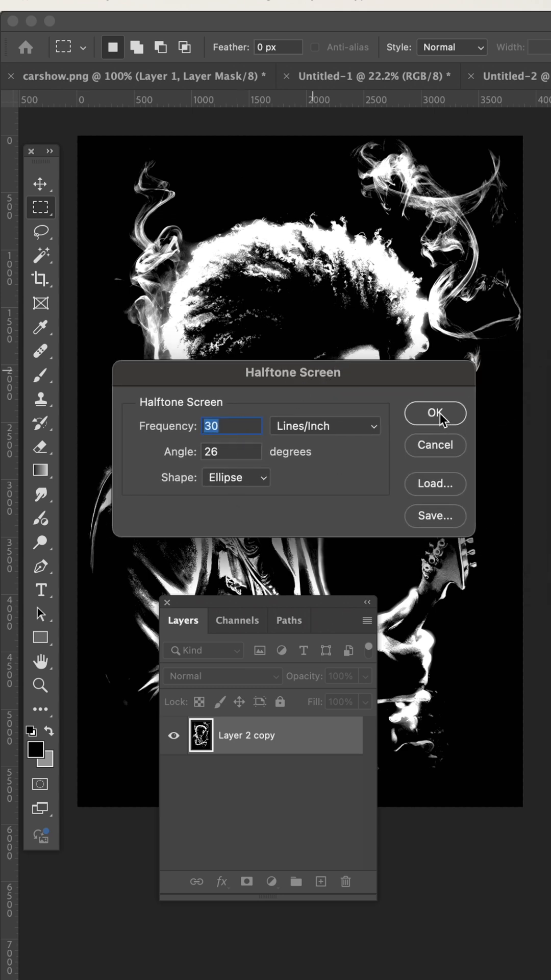
{"action": "left_click", "coordinate": [435, 414]}
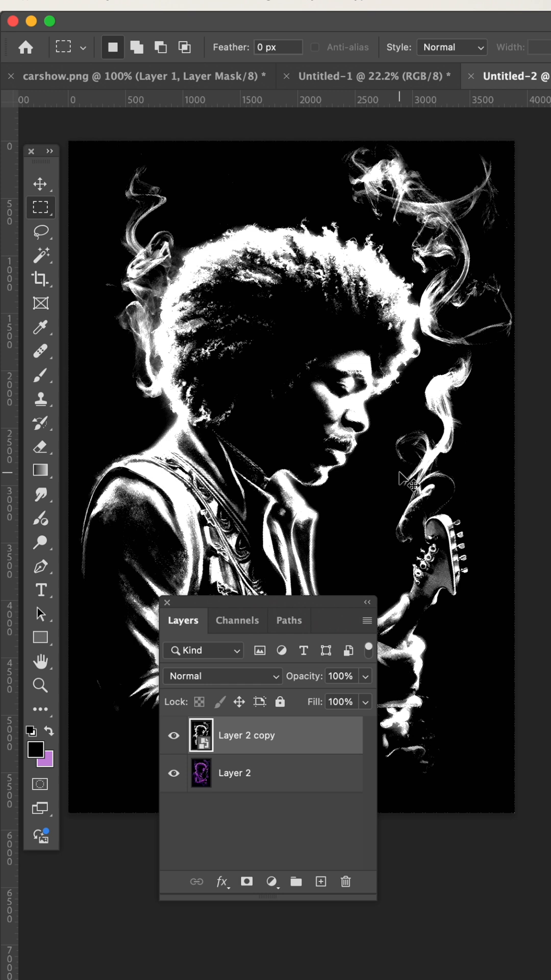
Step: Select the whole canvas with Cmd+A and make the original purple Layer 2 active
{"action": "key", "text": "cmd+a"}
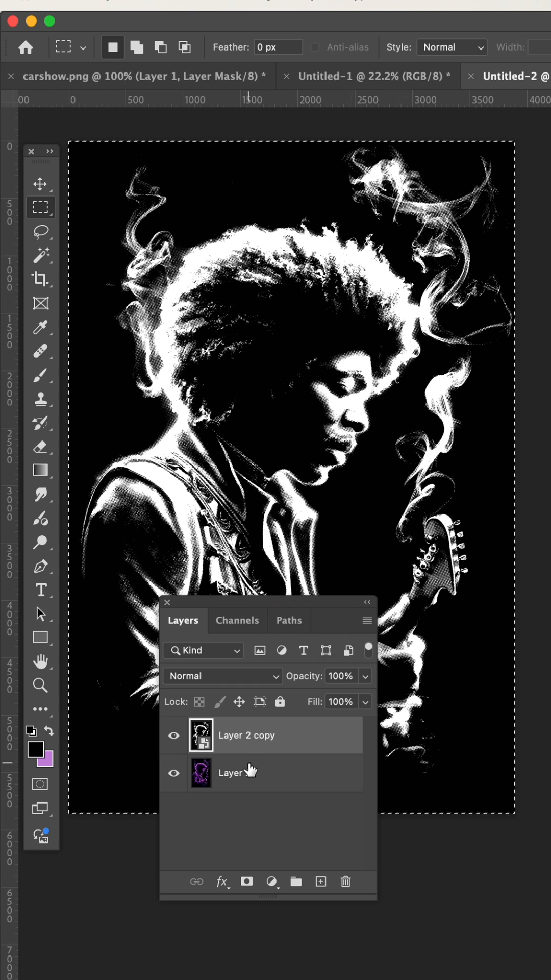
{"action": "left_click", "coordinate": [174, 735]}
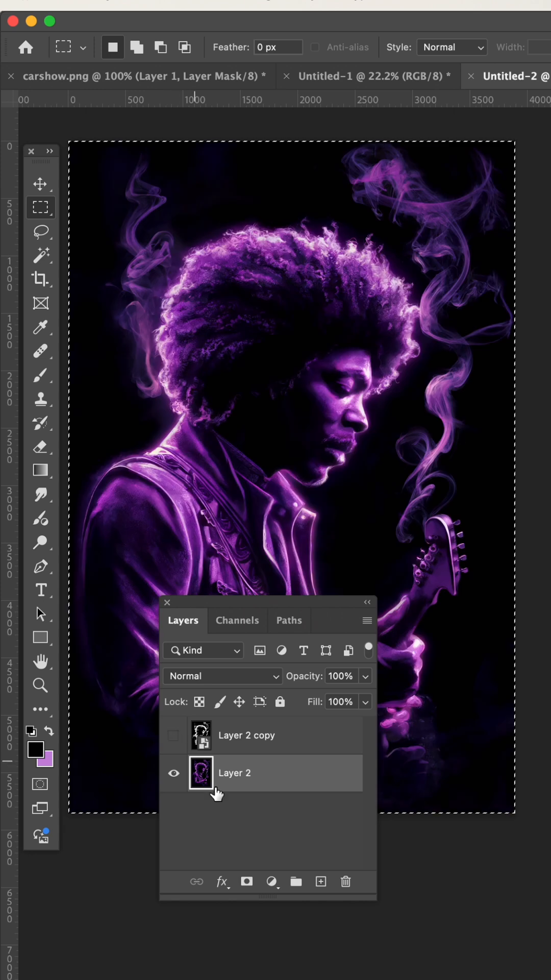